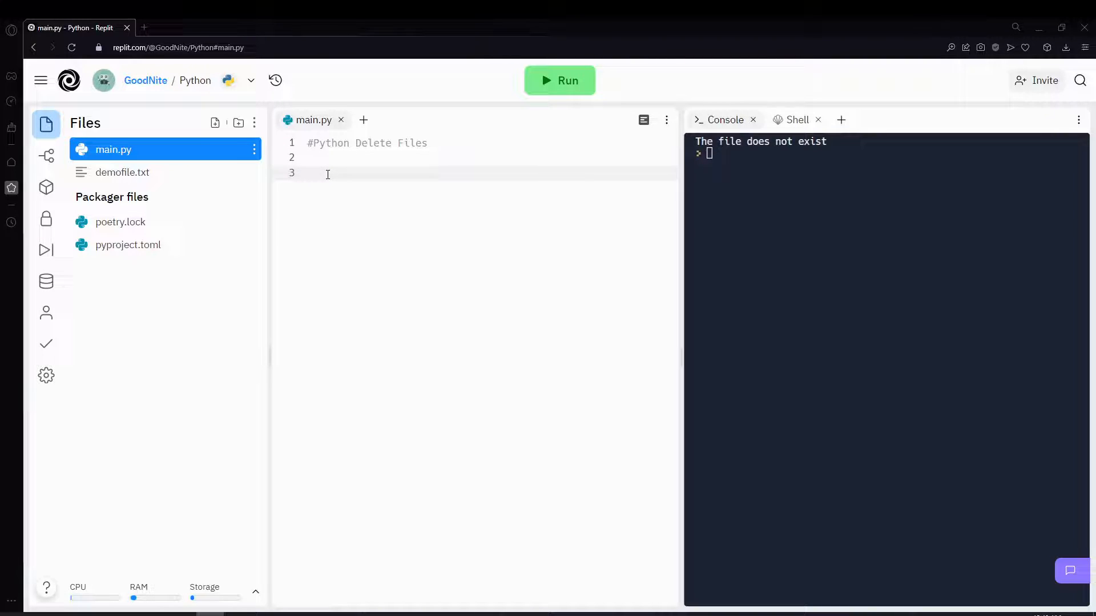
Write import os and os.remove("demofile.txt") below the Python Delete Files comment
{"action": "left_click", "coordinate": [327, 174]}
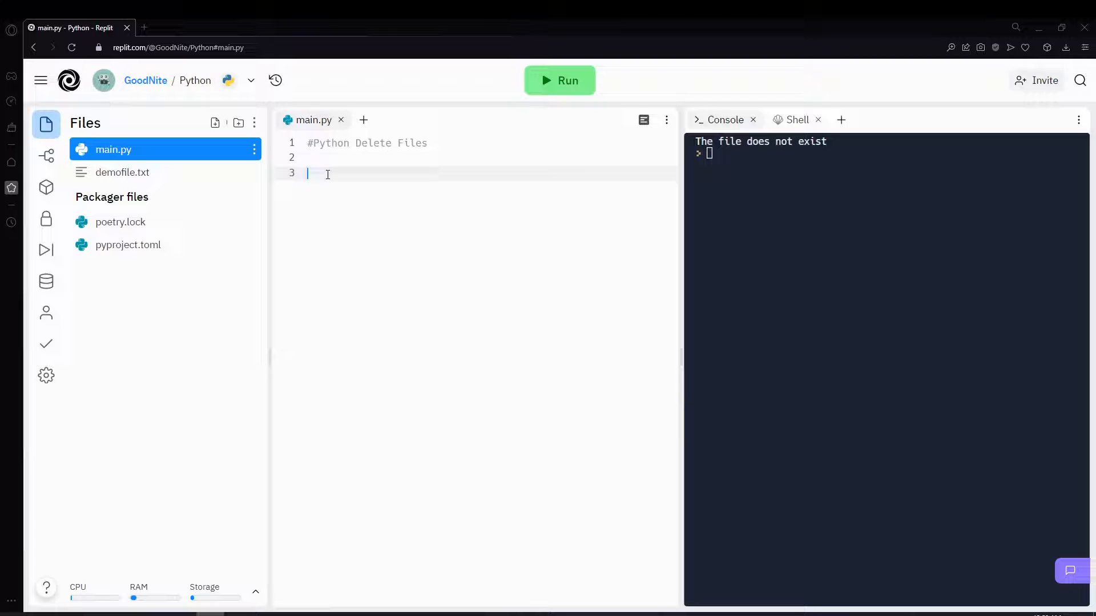
{"action": "type", "text": "import"}
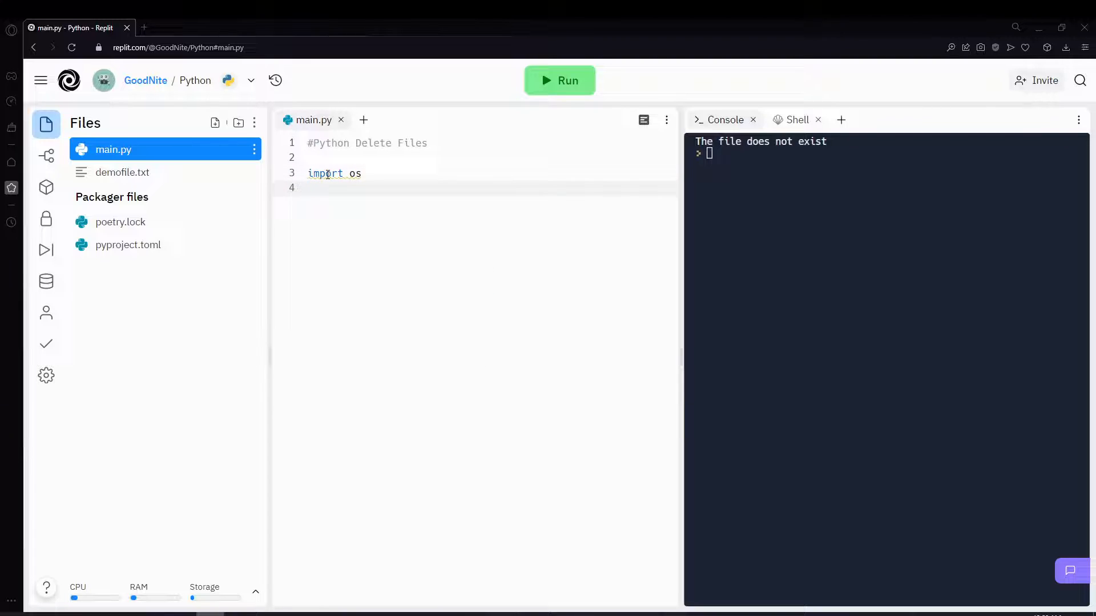
{"action": "type", "text": "os"}
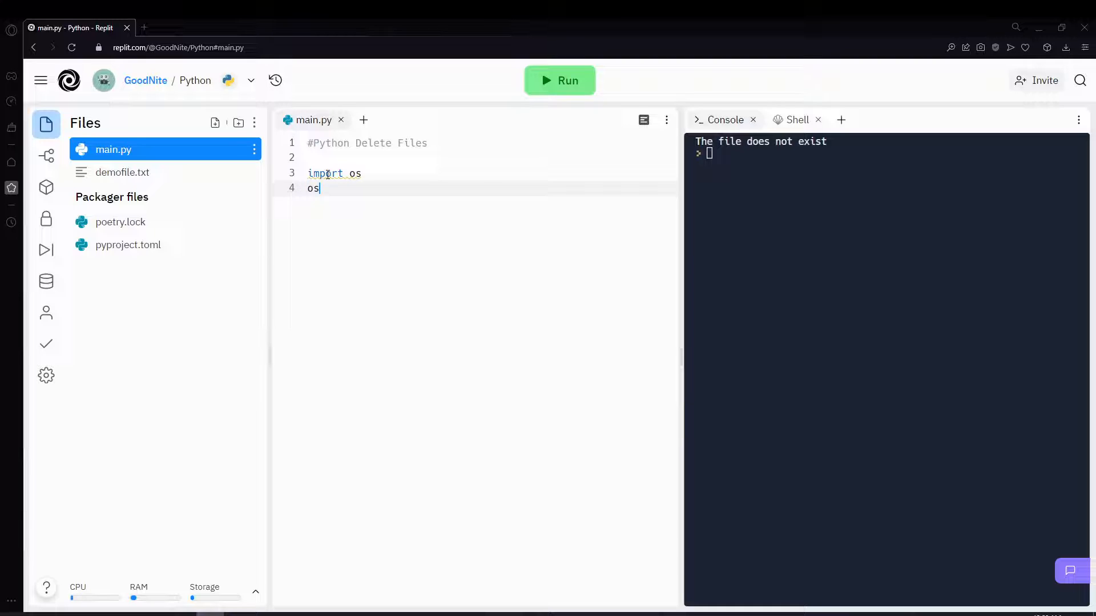
{"action": "type", "text": ".remove()"}
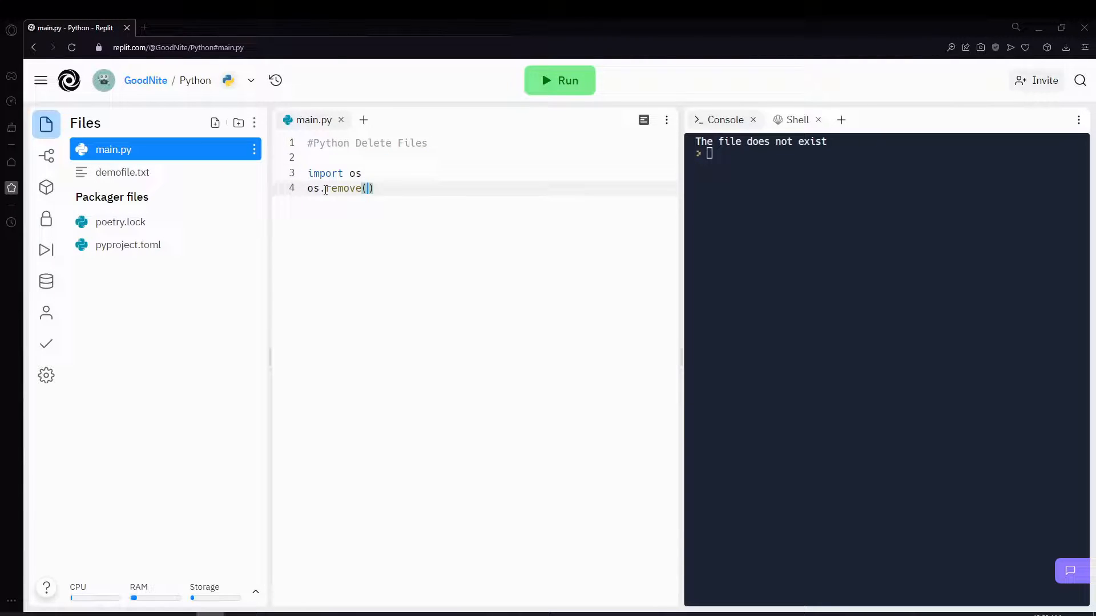
{"action": "type", "text": "\"\""}
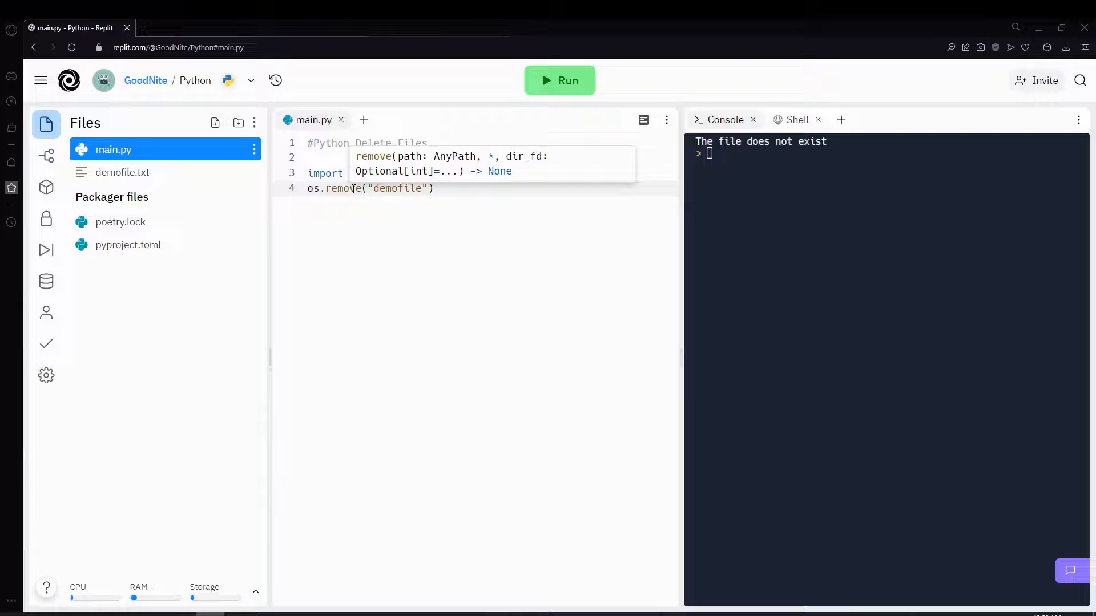
{"action": "type", "text": ".txt"}
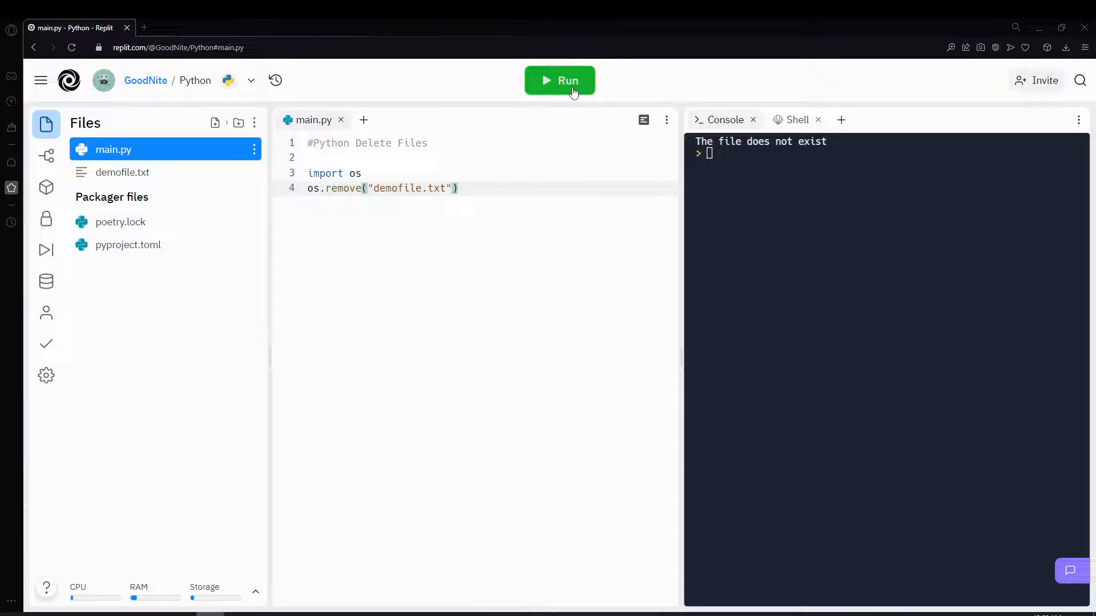
Run main.py to delete demofile.txt, then begin an if check on line 4
{"action": "left_click", "coordinate": [559, 80]}
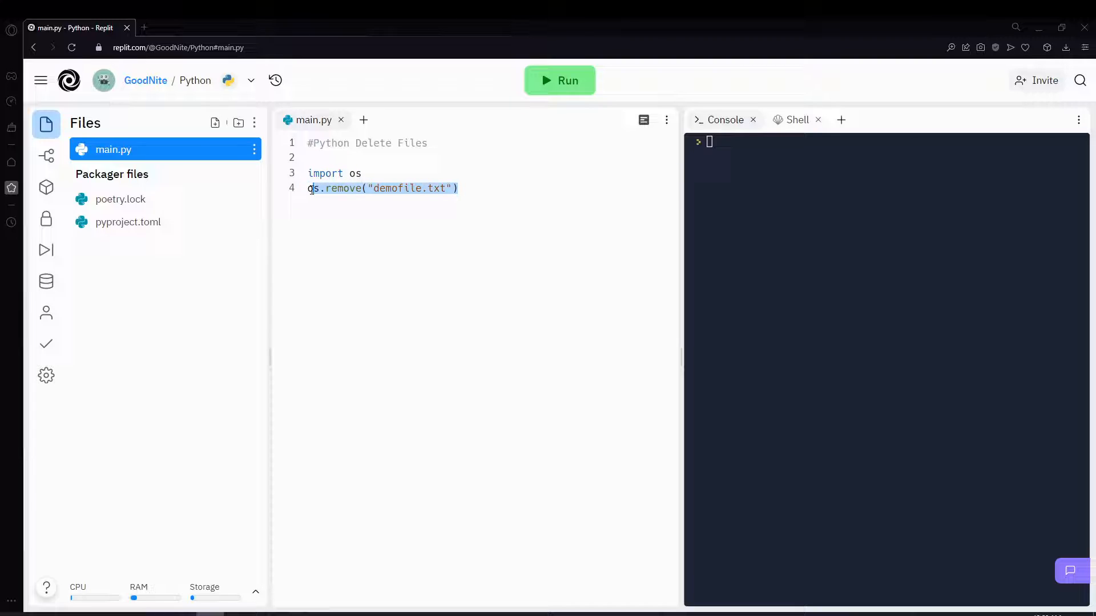
{"action": "type", "text": "if"}
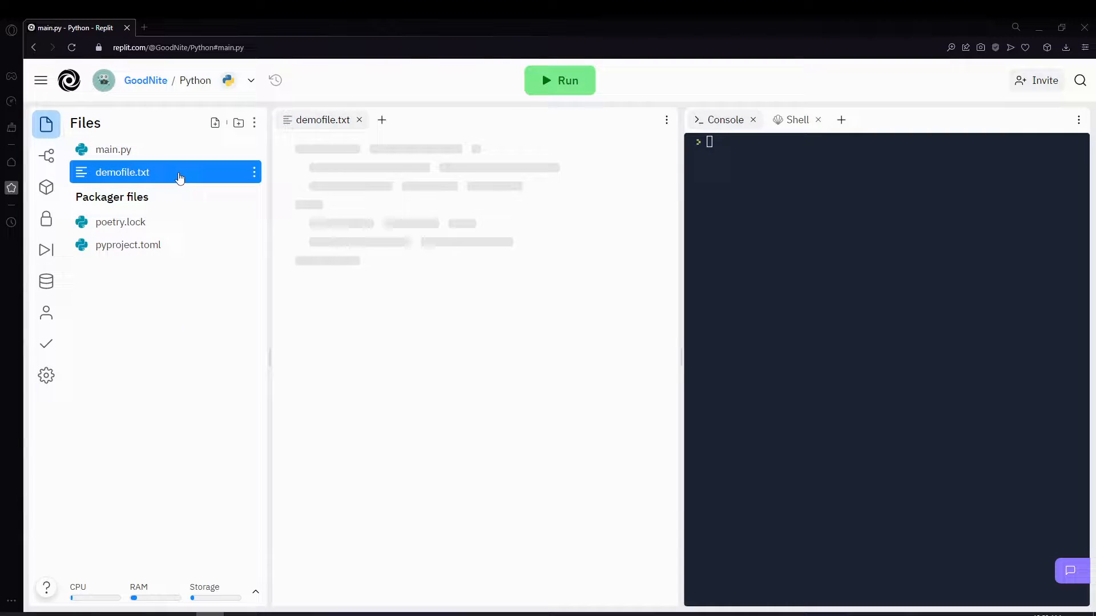
Guard the deletion with if os.path.exists("demofile.txt"): os.remove("demofile.txt")
{"action": "left_click", "coordinate": [113, 149]}
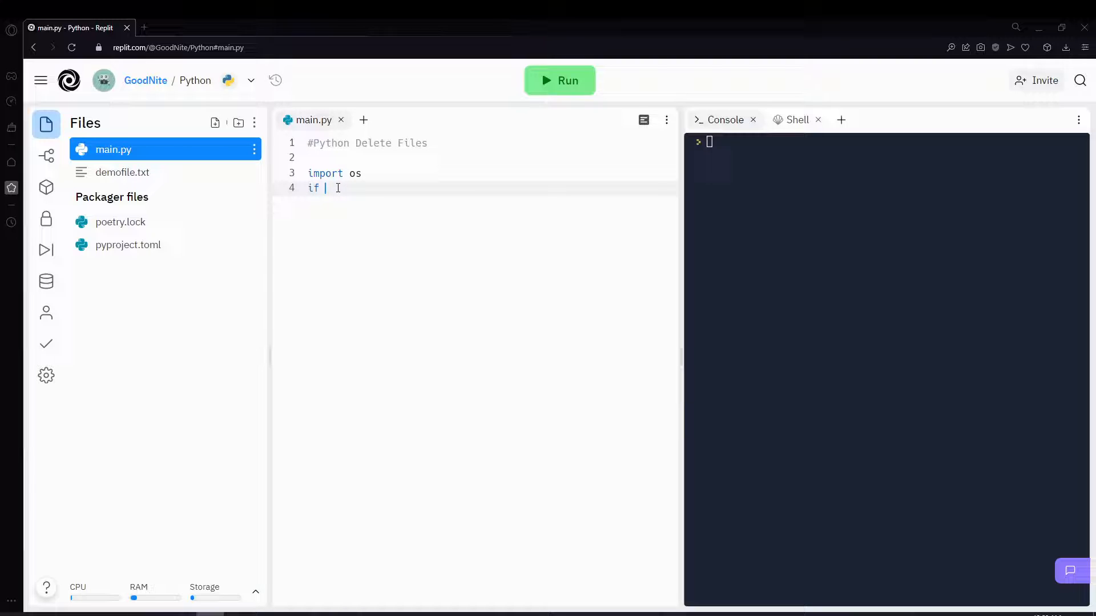
{"action": "key", "text": "Backspace"}
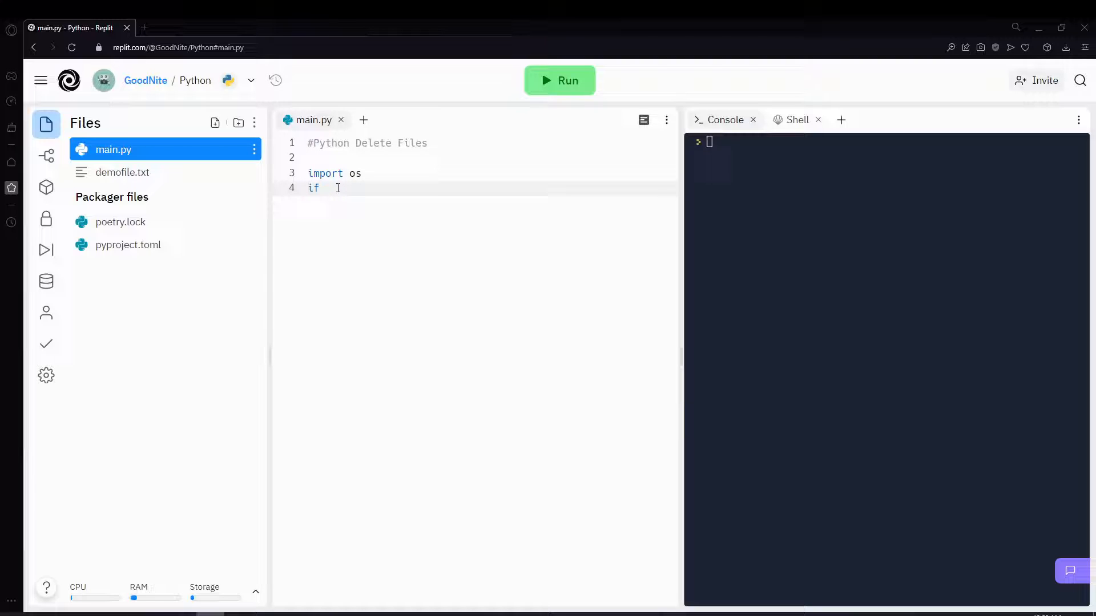
{"action": "type", "text": "os.path.exists(\"d"}
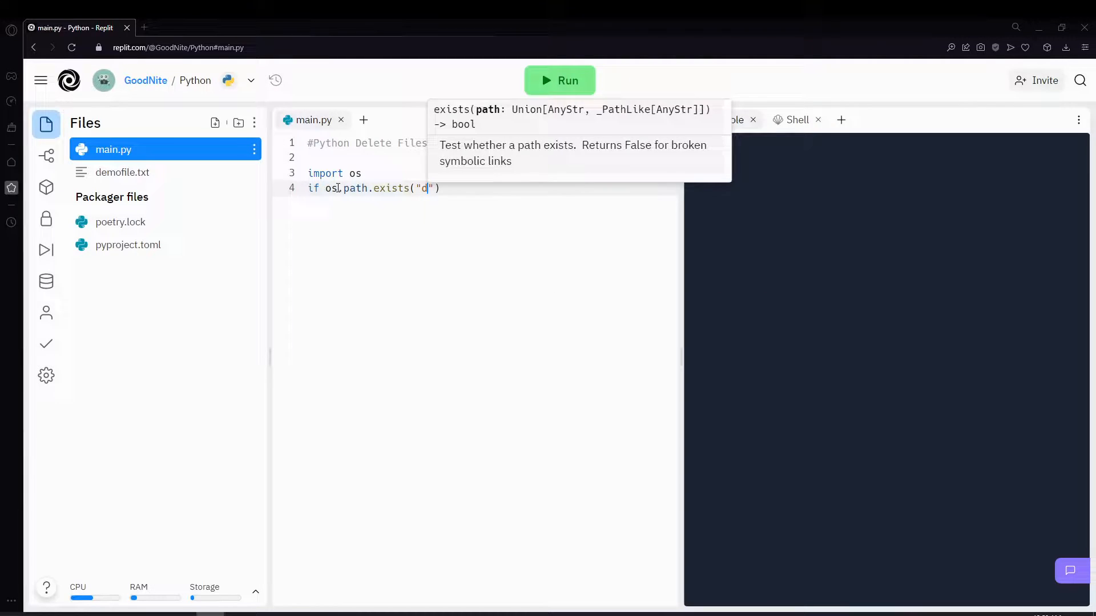
{"action": "type", "text": "emofile.txt"}
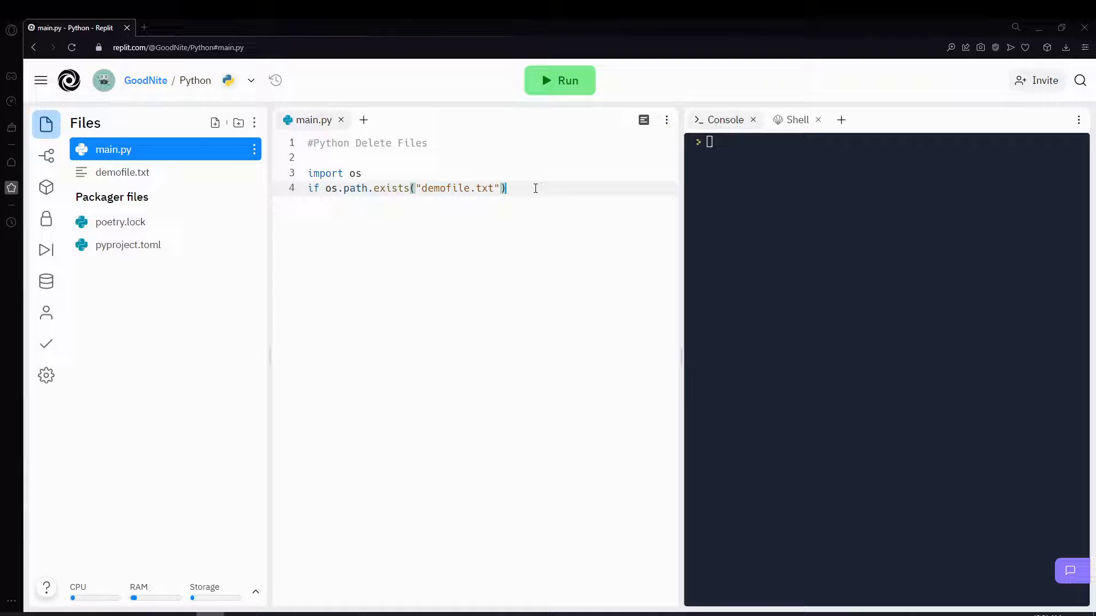
{"action": "type", "text": ":"}
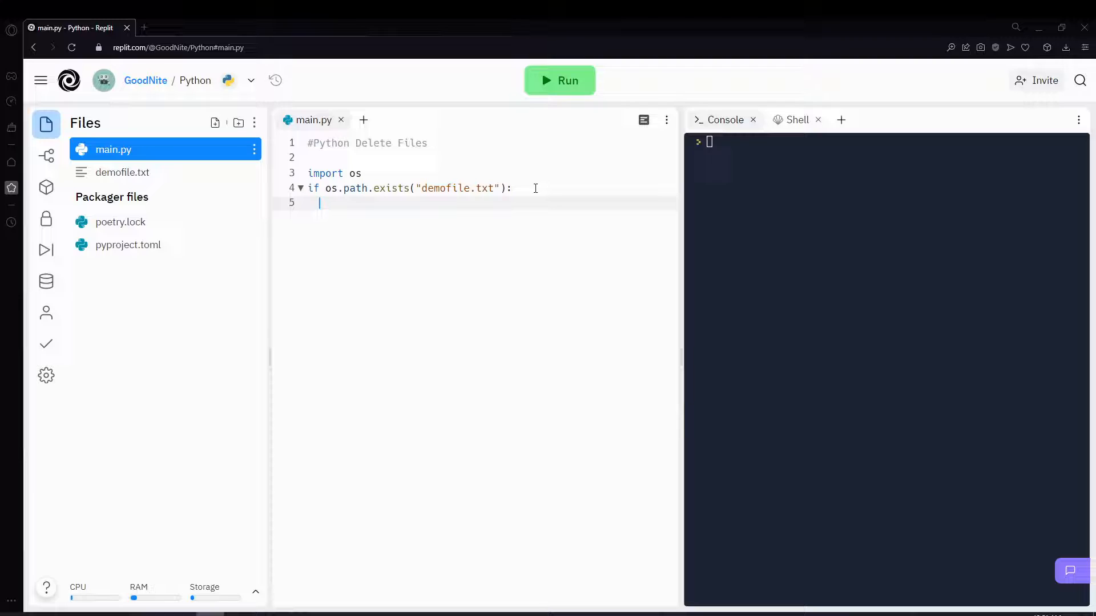
{"action": "type", "text": "os."}
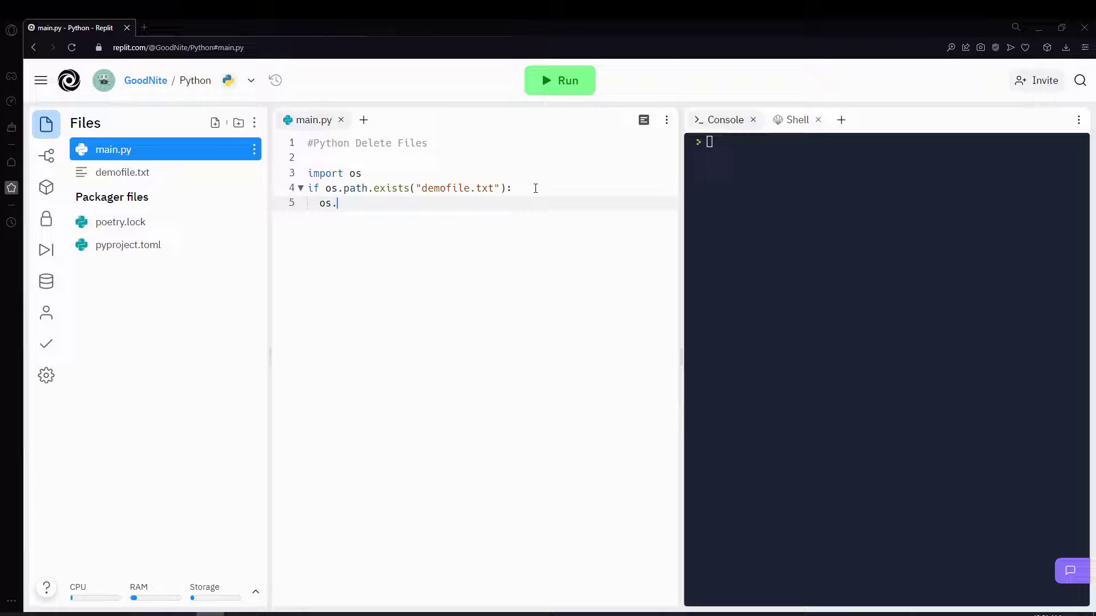
{"action": "type", "text": "remove(\"demof"}
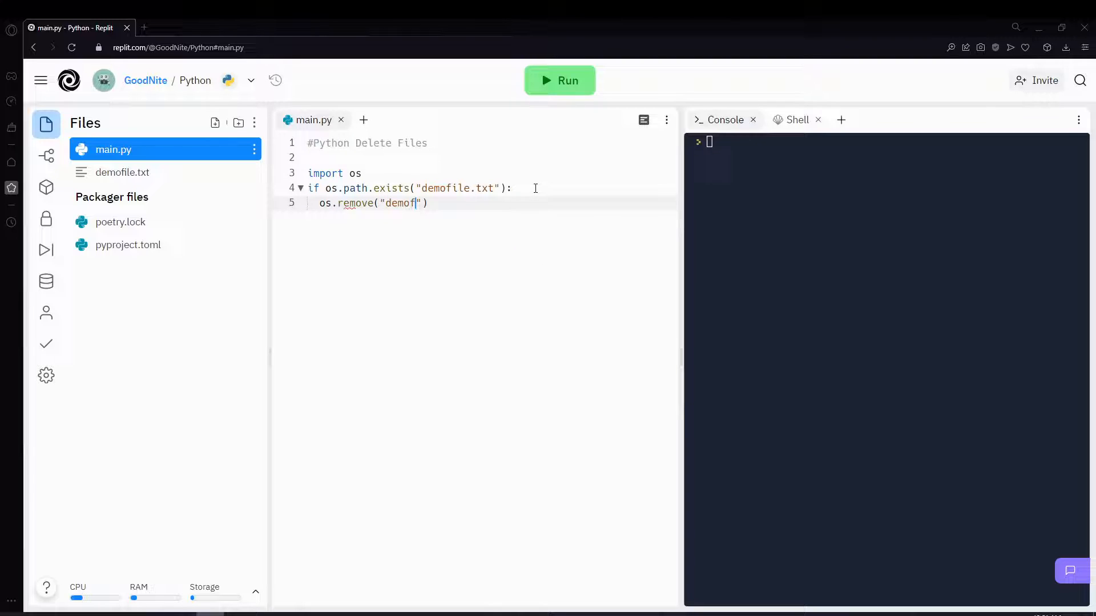
{"action": "type", "text": "ile.txt"}
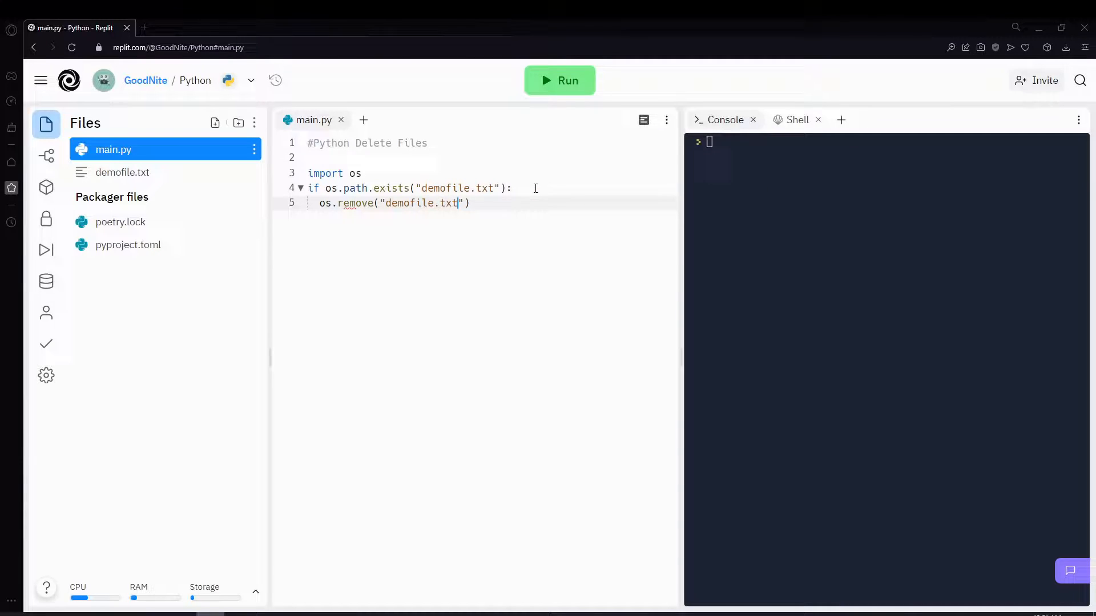
Add an else branch printing "The file does not exist"
{"action": "key", "text": "Enter"}
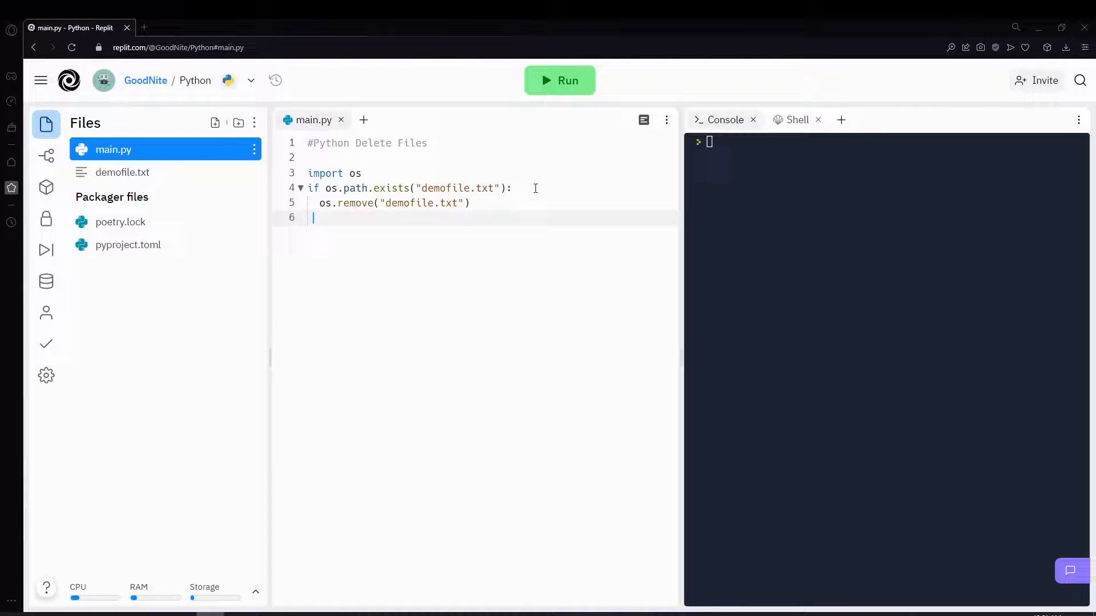
{"action": "type", "text": "else:"}
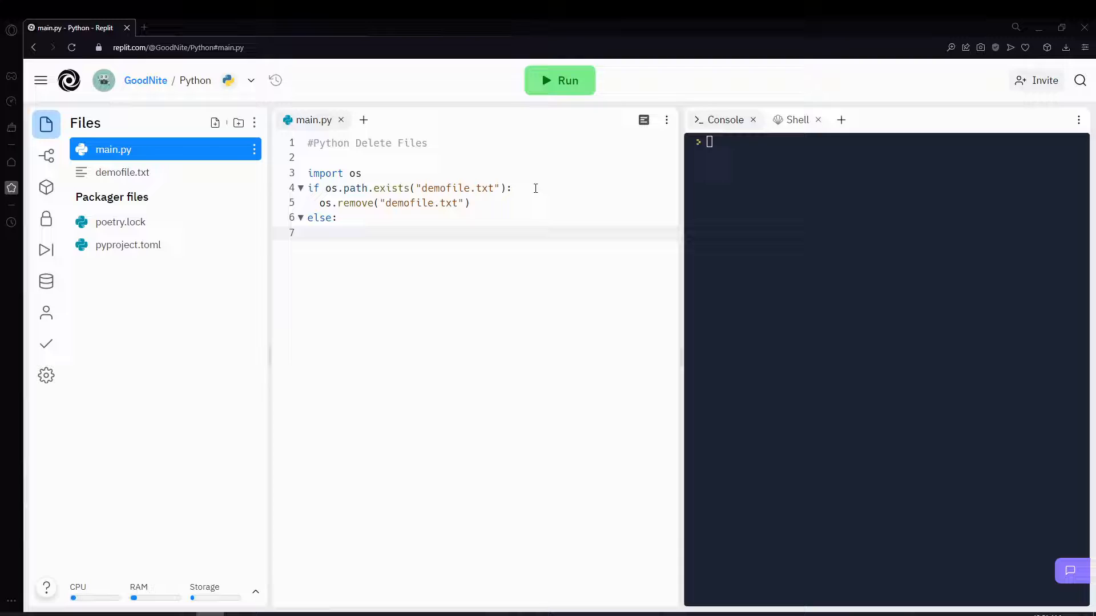
{"action": "type", "text": "print("}
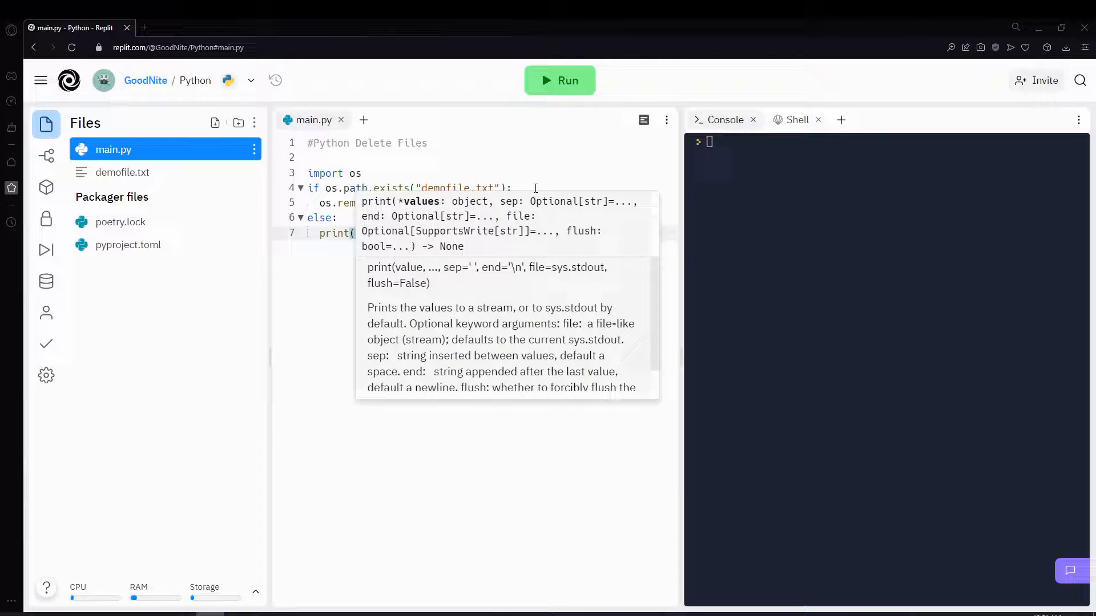
{"action": "type", "text": "\"The file does not\""}
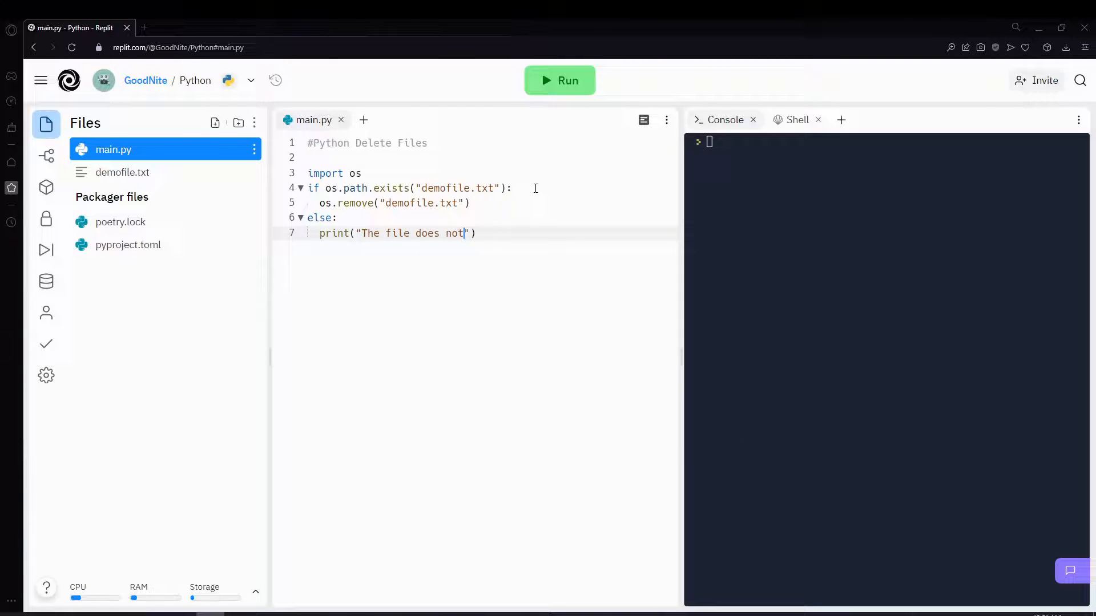
{"action": "type", "text": "exist"}
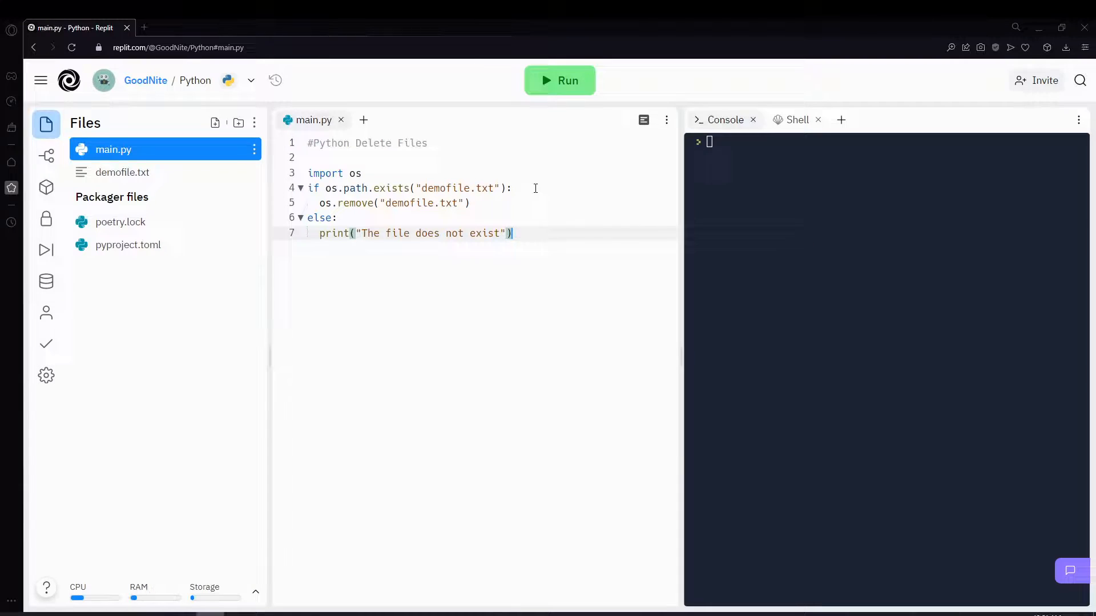
{"action": "mouse_move", "coordinate": [546, 94]}
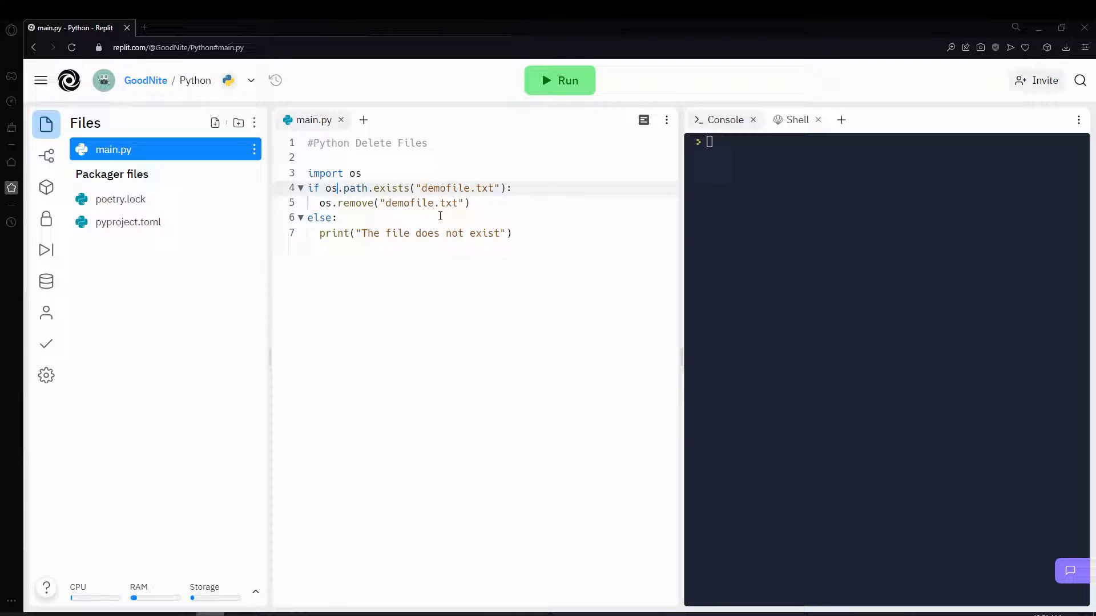
{"action": "mouse_move", "coordinate": [417, 207]}
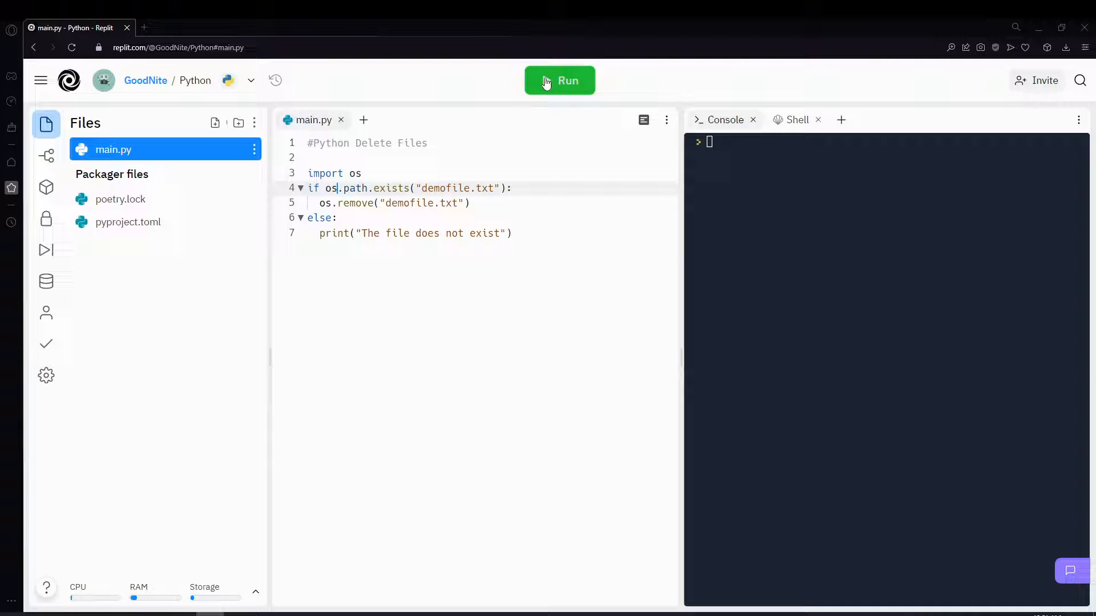
Run the guarded script, then clear lines 3–7 leaving only the comment
{"action": "left_click", "coordinate": [559, 81]}
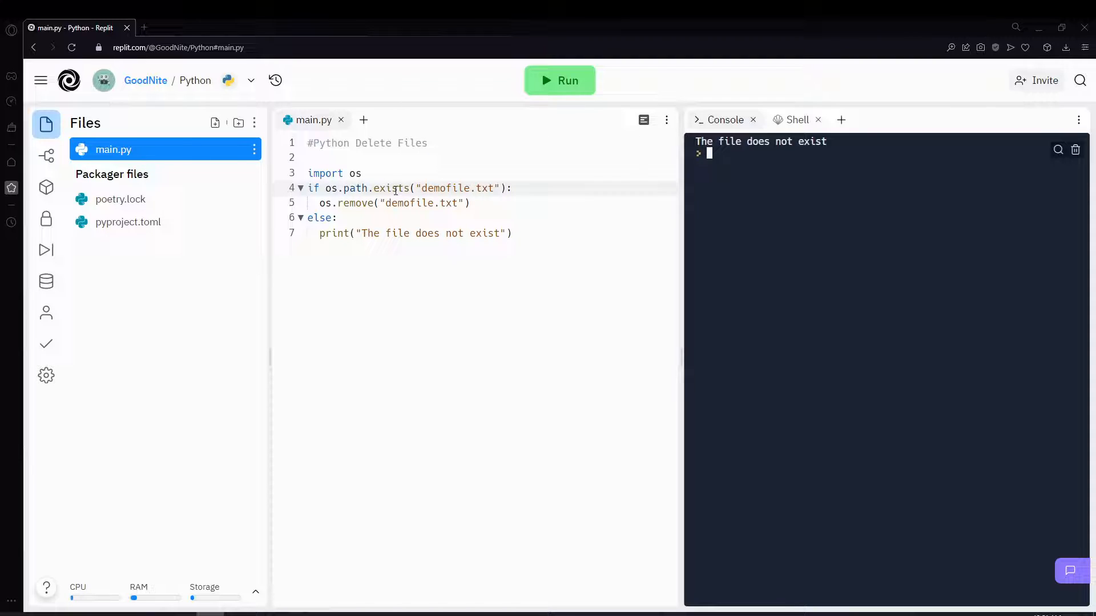
{"action": "mouse_move", "coordinate": [396, 188]}
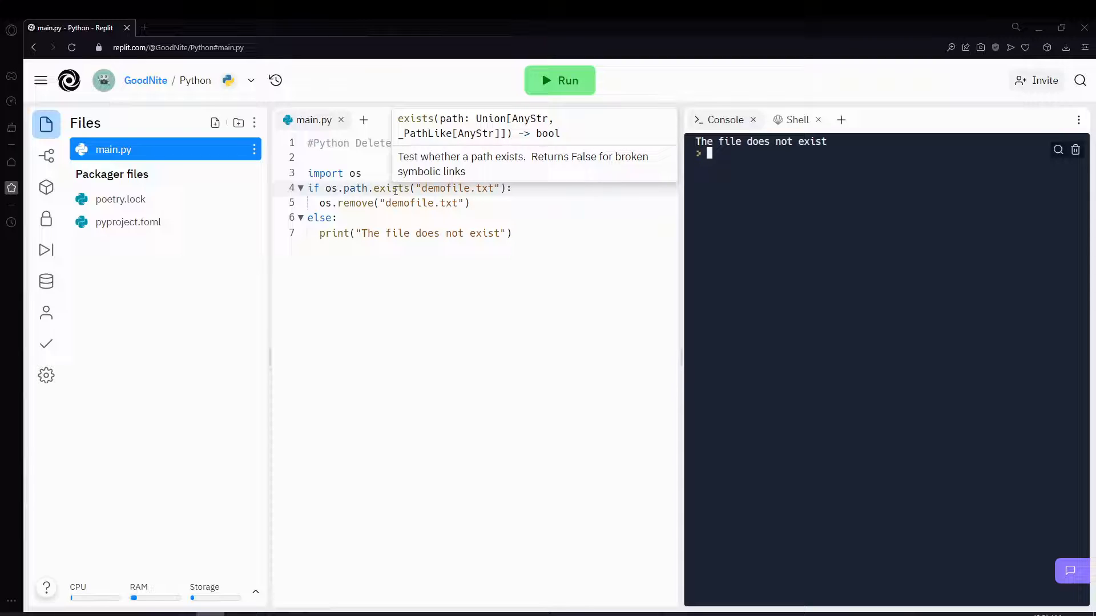
{"action": "left_click_drag", "start_coordinate": [309, 174], "coordinate": [510, 233]}
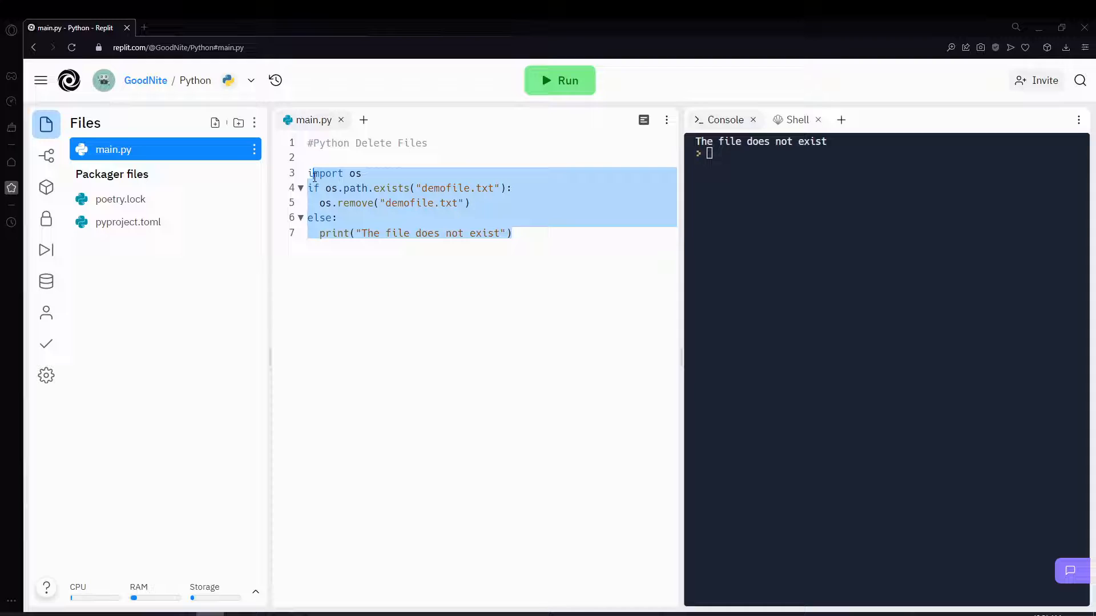
{"action": "key", "text": "Delete"}
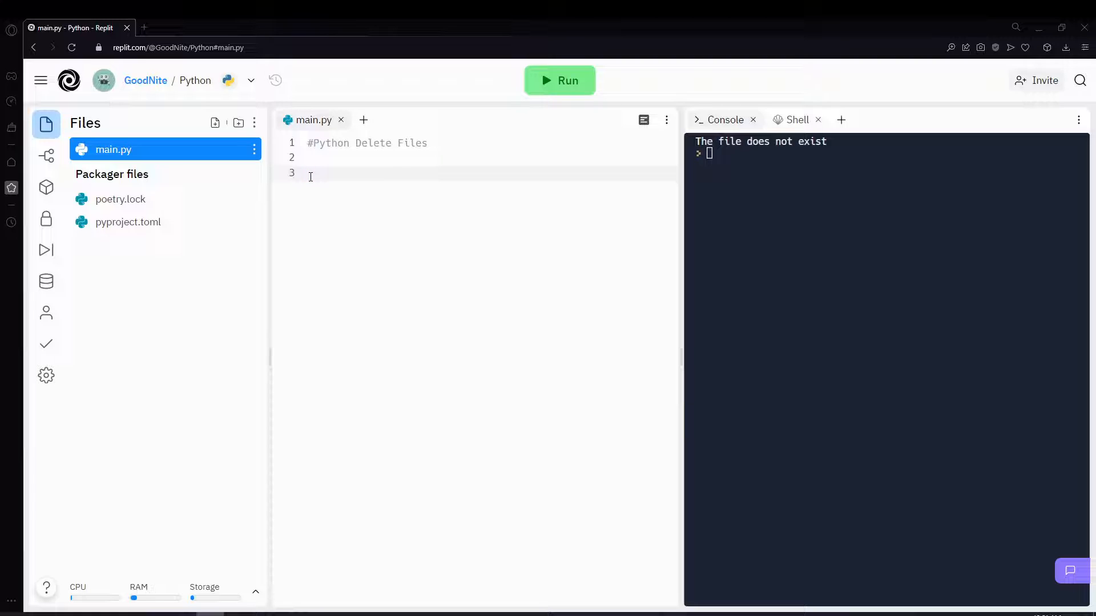
Retype import os and start an os.rmdir() call on line 4
{"action": "left_click", "coordinate": [309, 173]}
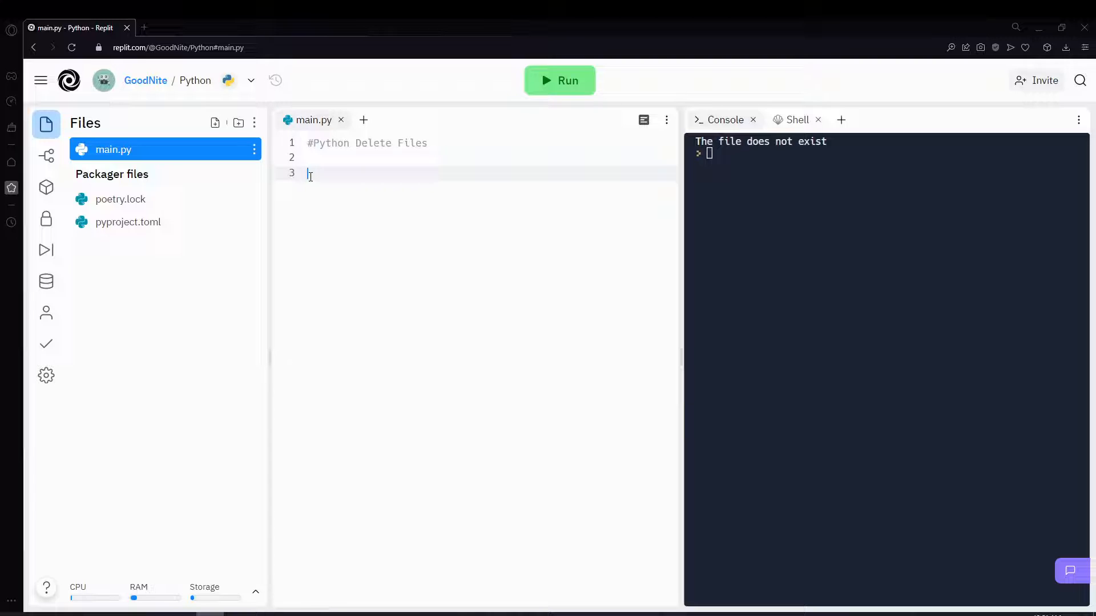
{"action": "type", "text": "import os"}
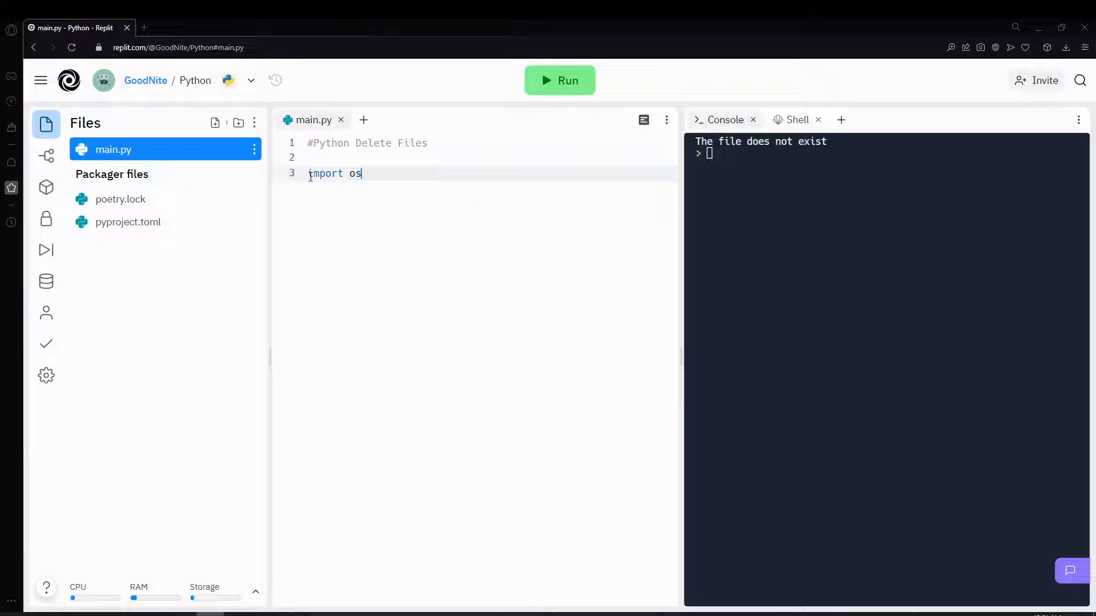
{"action": "type", "text": "os"}
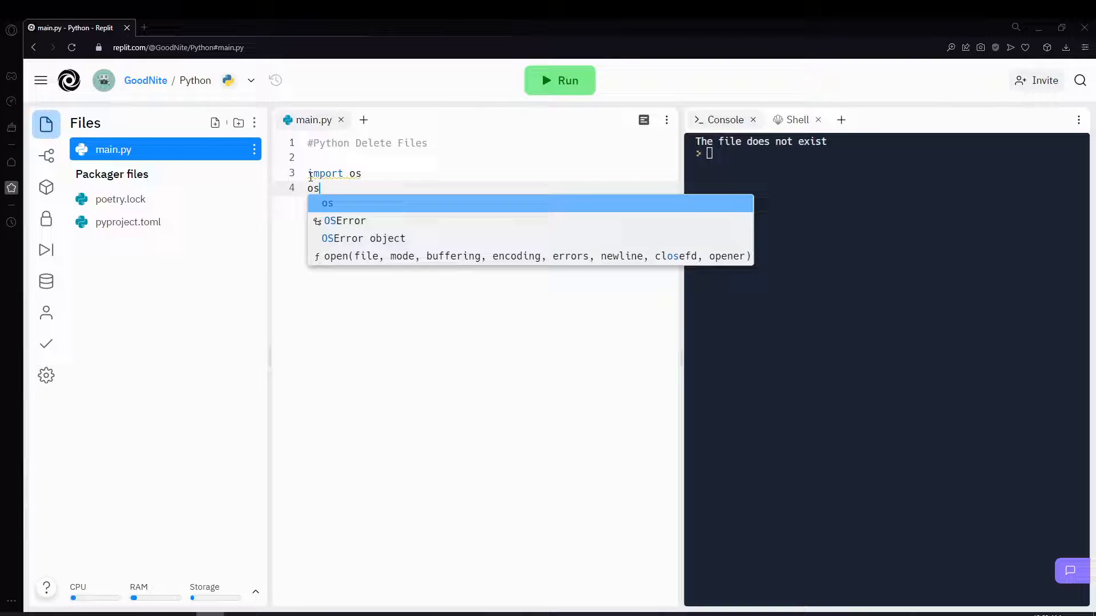
{"action": "type", "text": ".rmdir("}
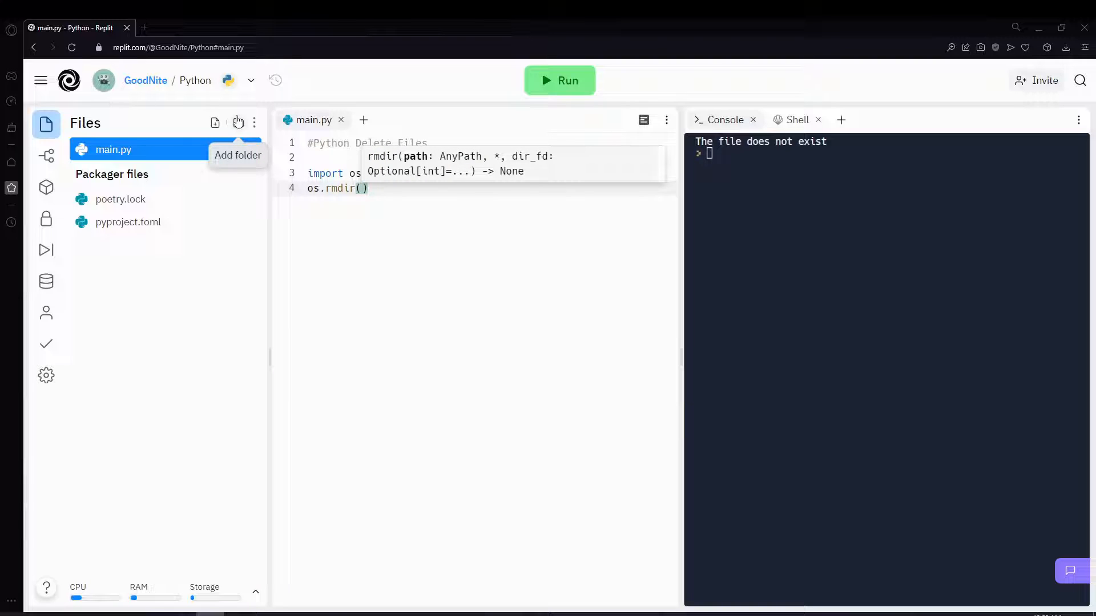
Add an empty folder named myfolder to the project files
{"action": "left_click", "coordinate": [237, 122]}
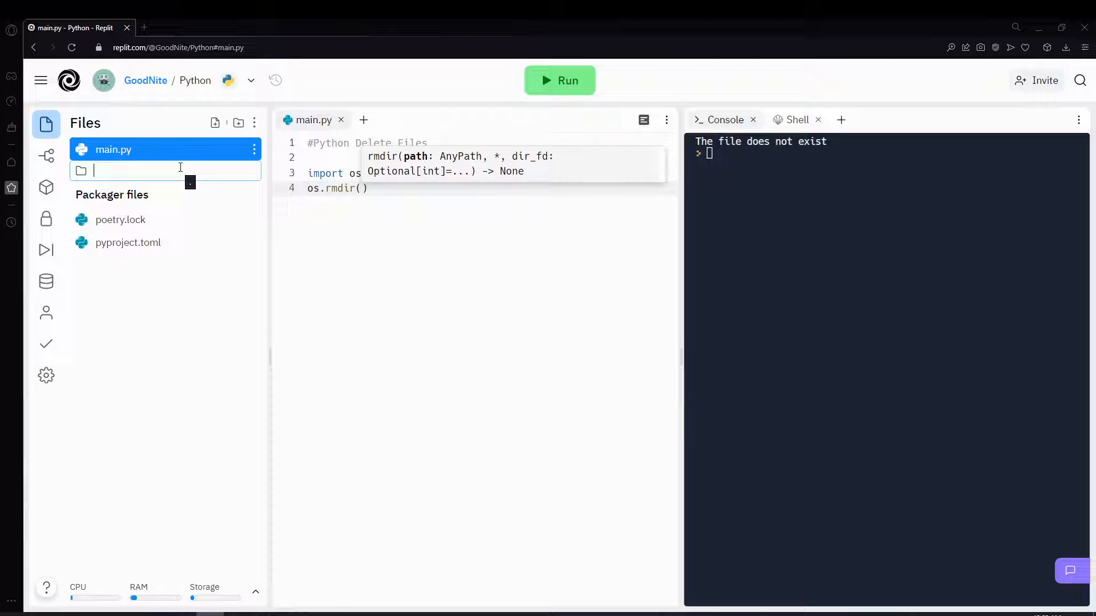
{"action": "type", "text": "myfolder"}
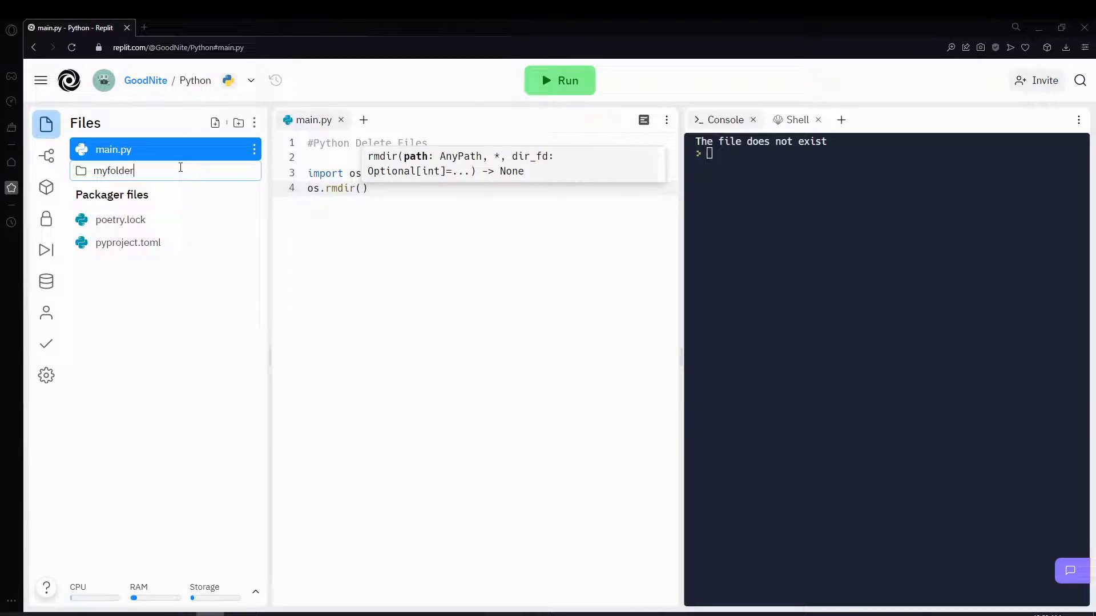
{"action": "left_click", "coordinate": [114, 170]}
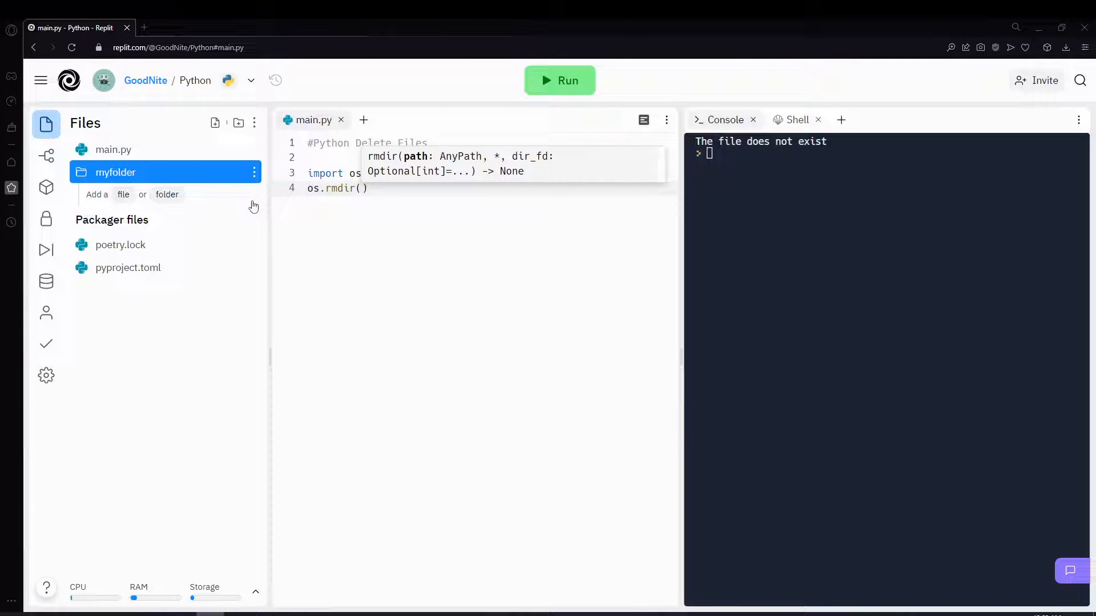
Make the call read os.rmdir("myfolder")
{"action": "left_click", "coordinate": [363, 188]}
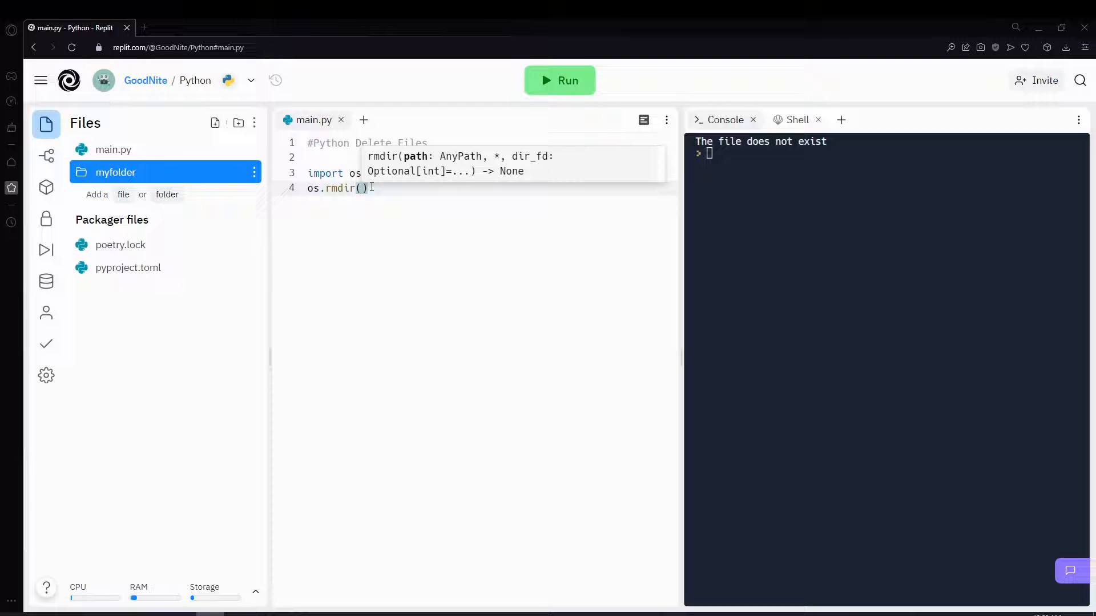
{"action": "type", "text": "\""}
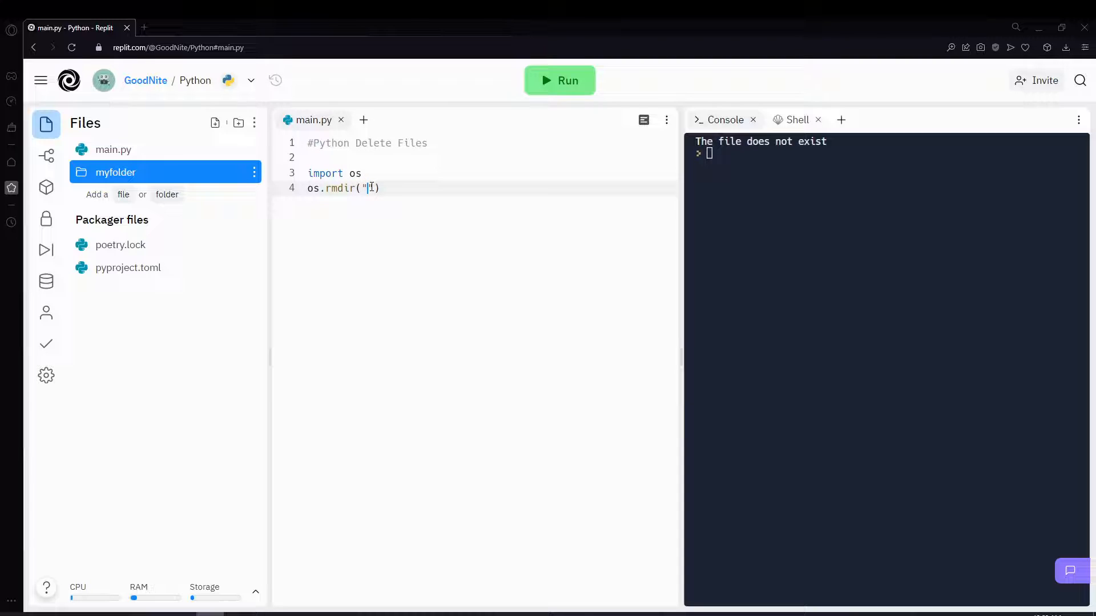
{"action": "type", "text": "myfolder"}
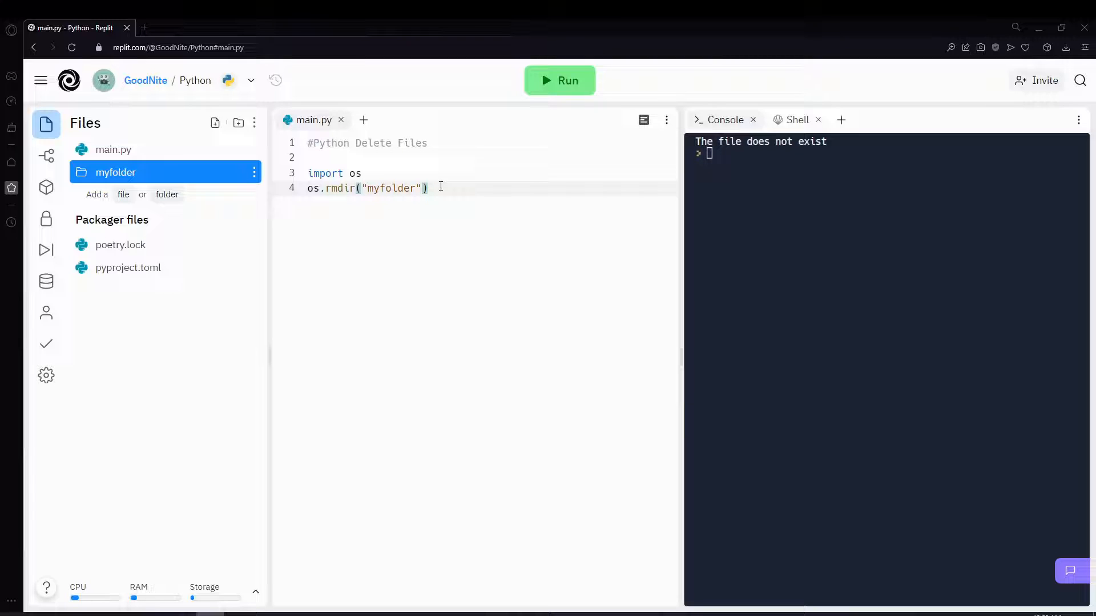
Run main.py so myfolder is removed, then add blank lines below the call
{"action": "left_click", "coordinate": [559, 81]}
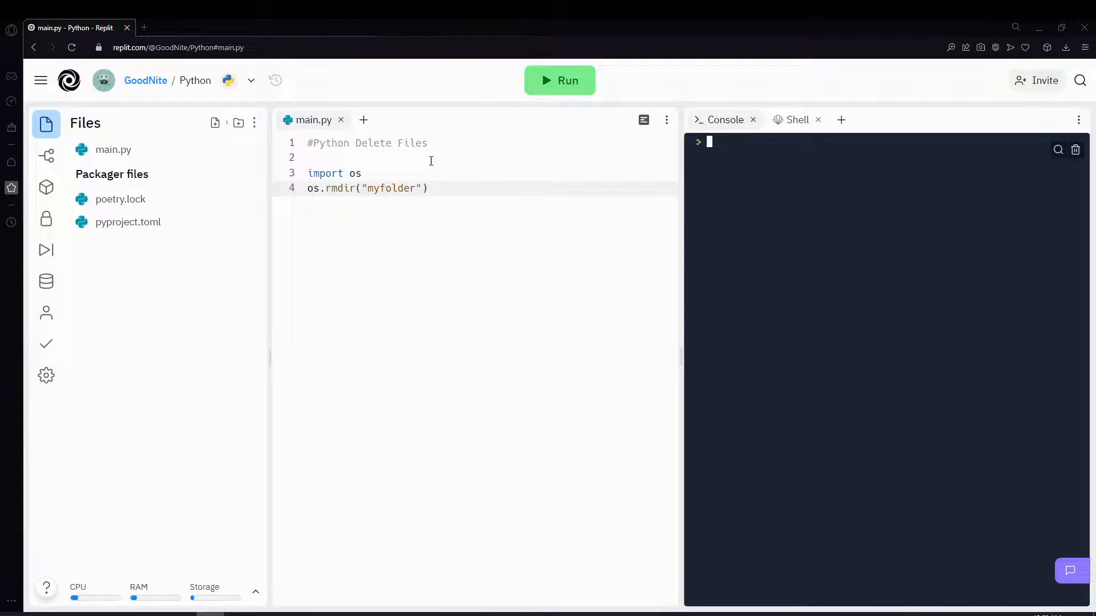
{"action": "key", "text": "Enter"}
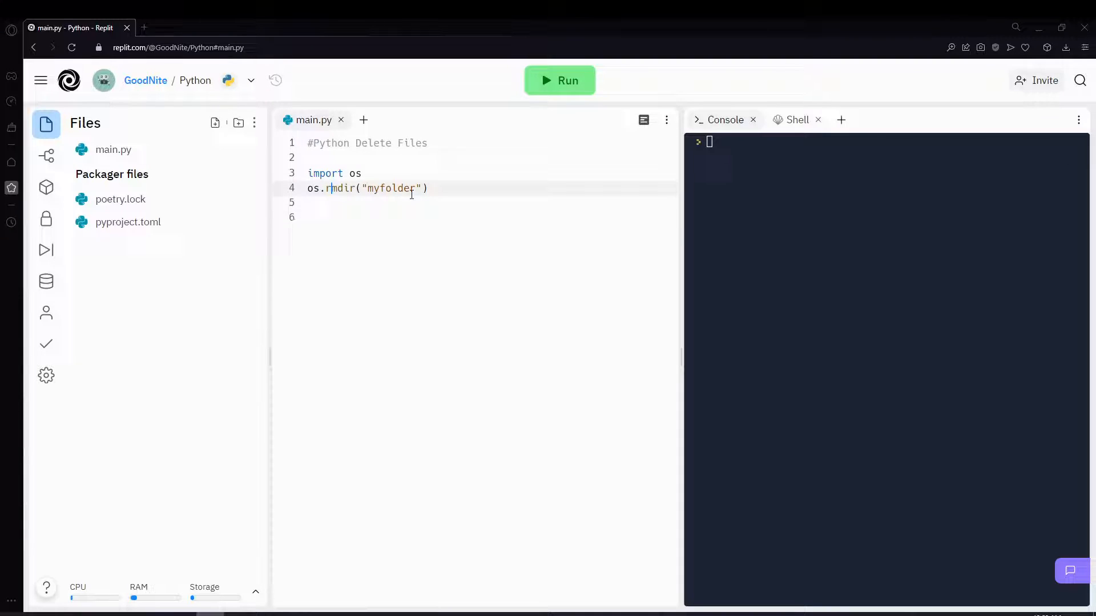
{"action": "type", "text": "/"}
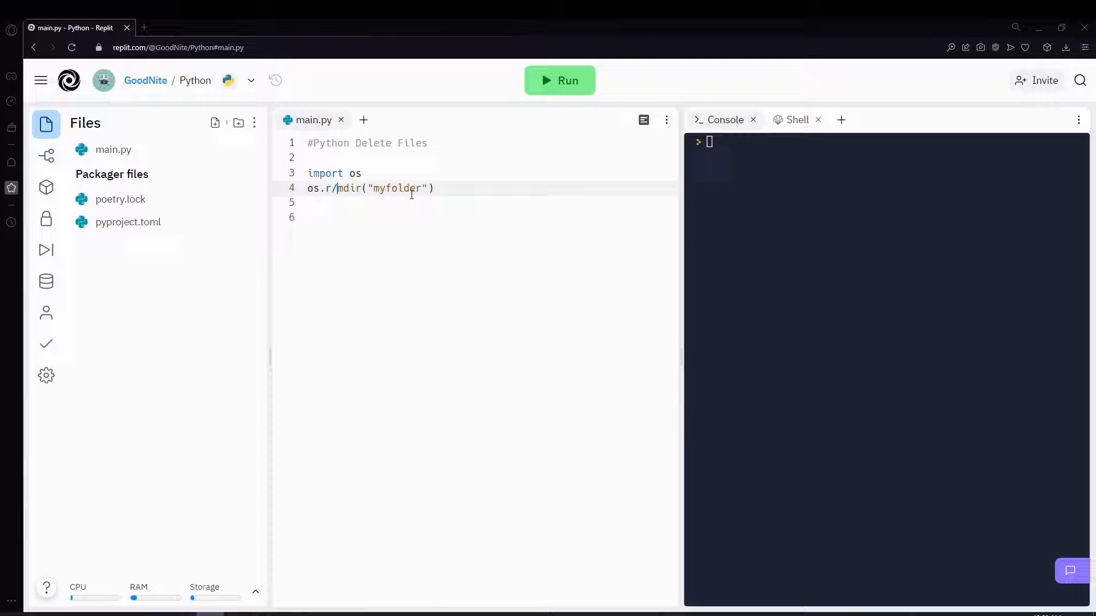
{"action": "key", "text": "Backspace"}
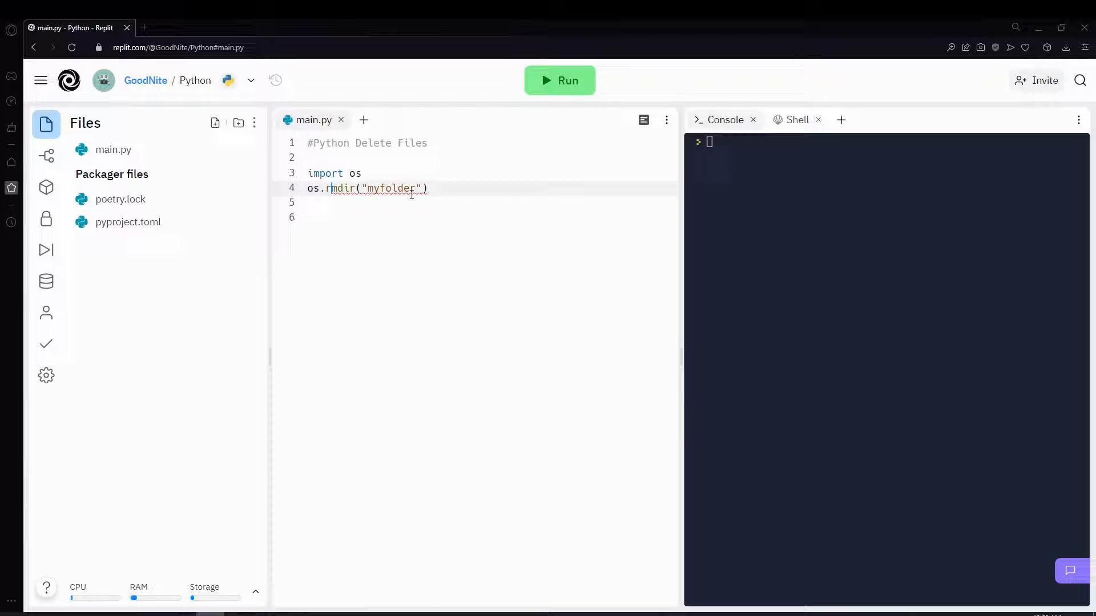
{"action": "type", "text": "/"}
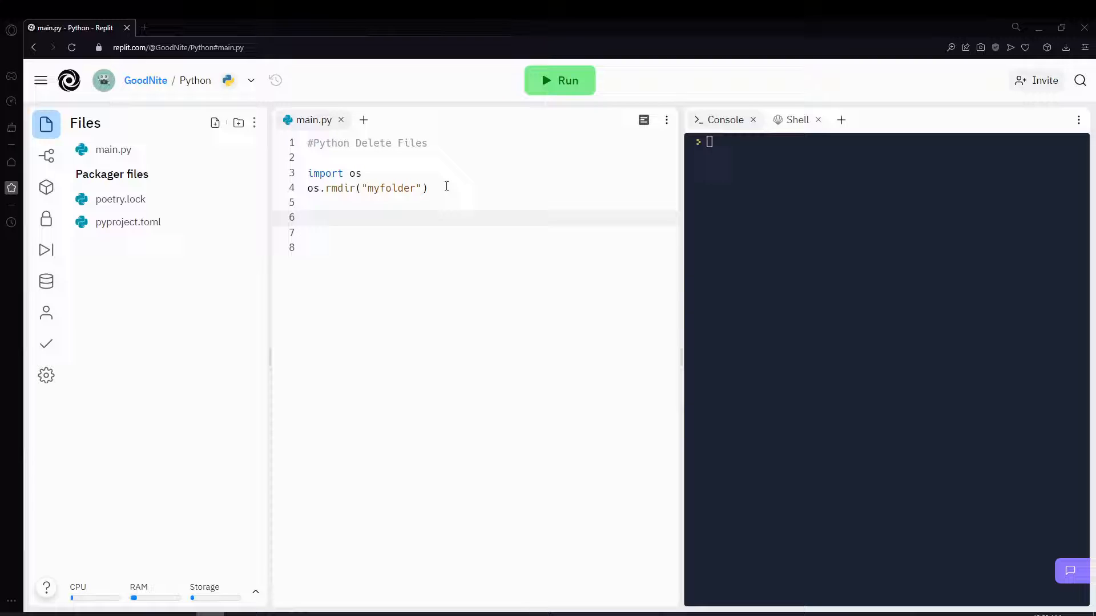
Write the comment #only remove empty folders on line 6
{"action": "type", "text": "#"}
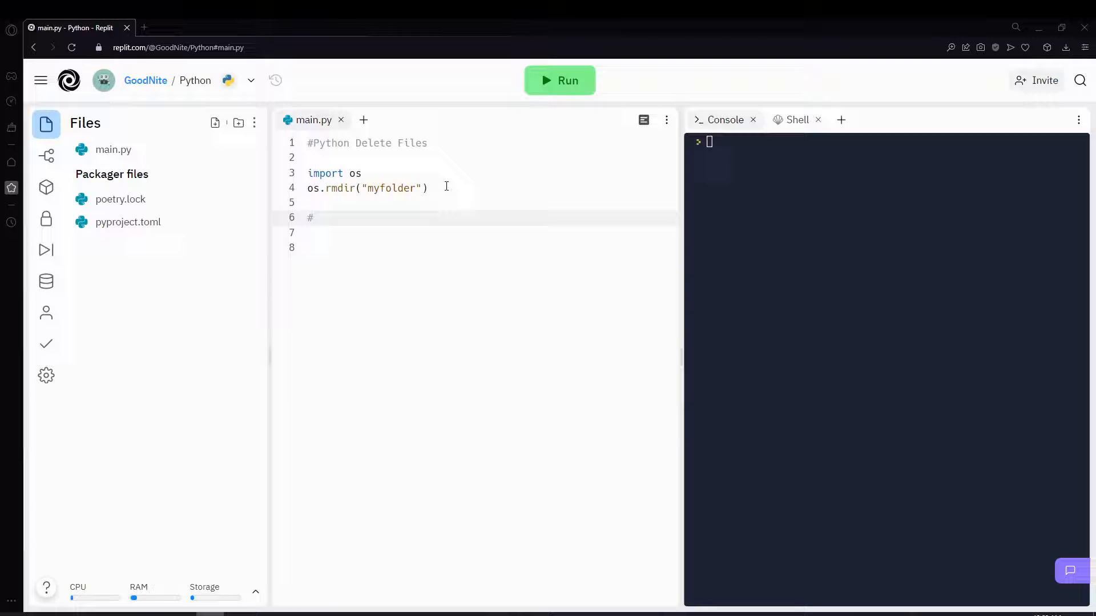
{"action": "left_click", "coordinate": [316, 218]}
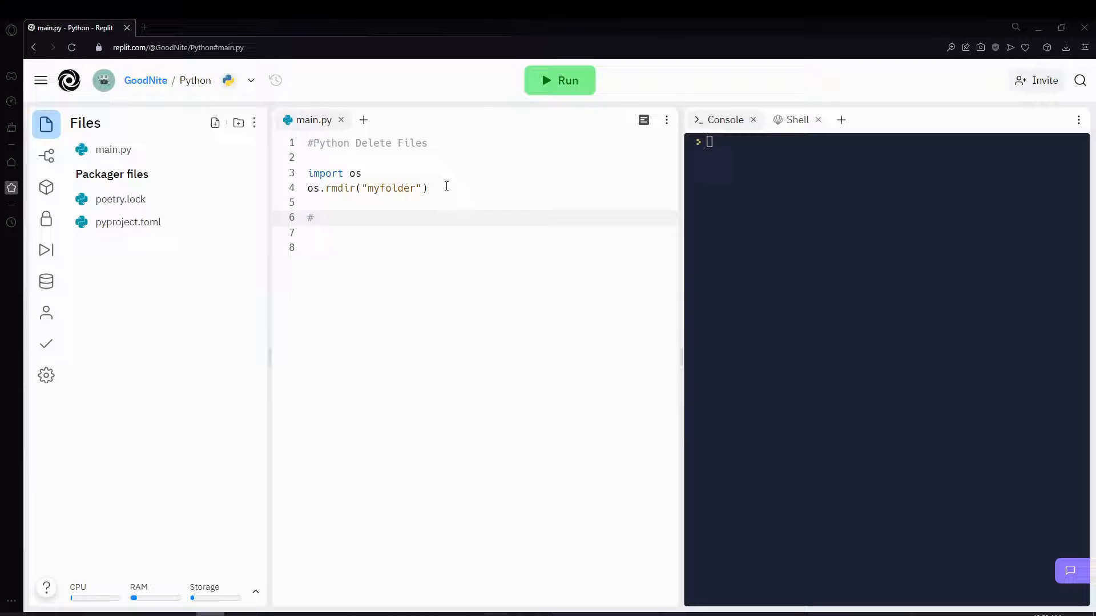
{"action": "type", "text": "only remove"}
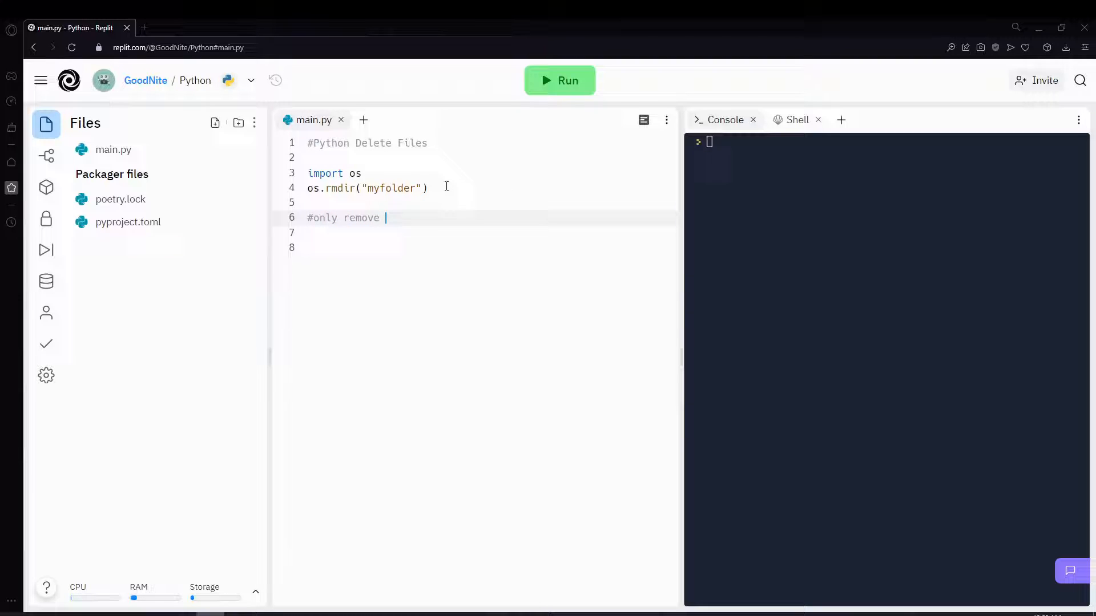
{"action": "type", "text": "empty folders"}
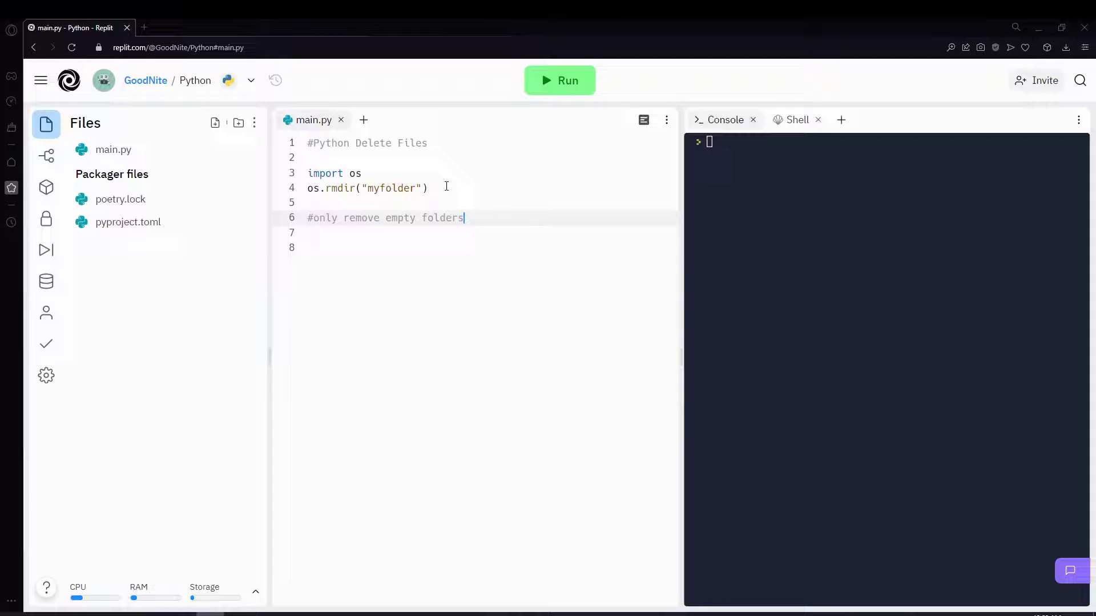